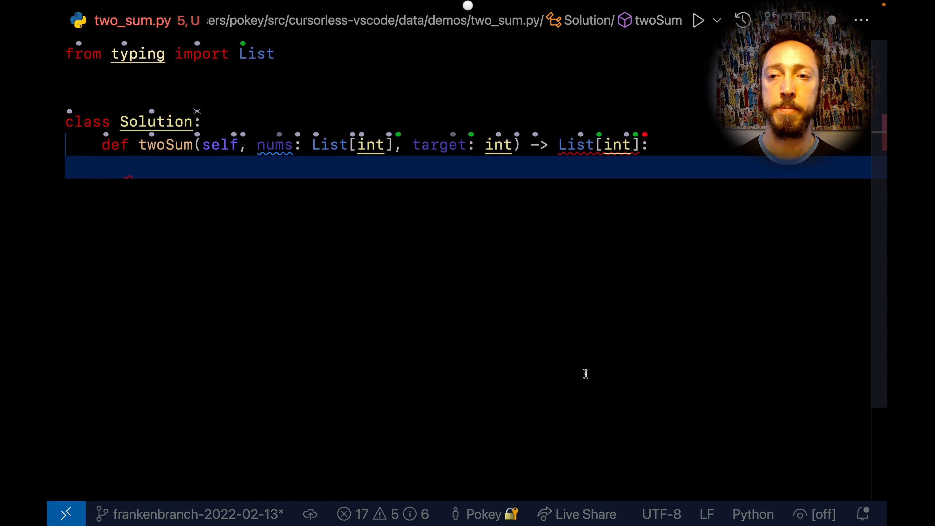
type("for index1, numb in :")
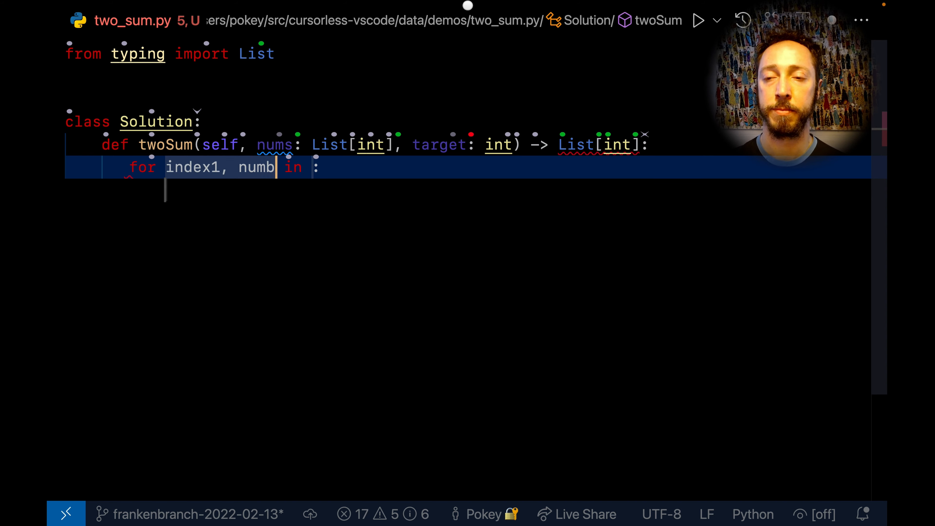
type("1")
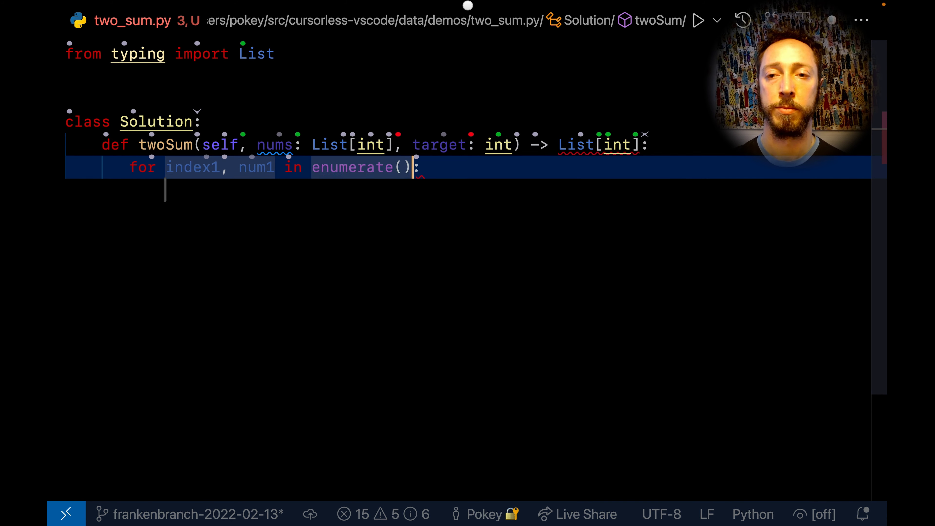
type("nums")
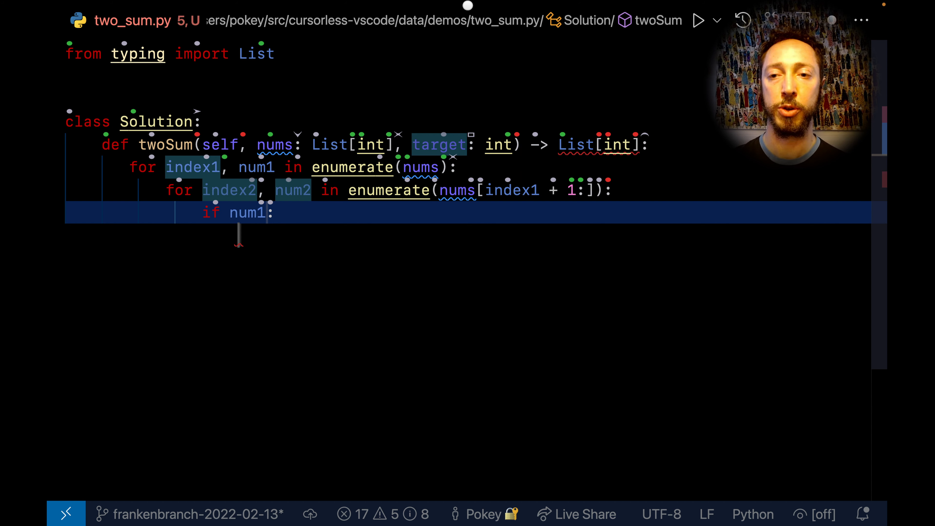
type("+ num2 == target")
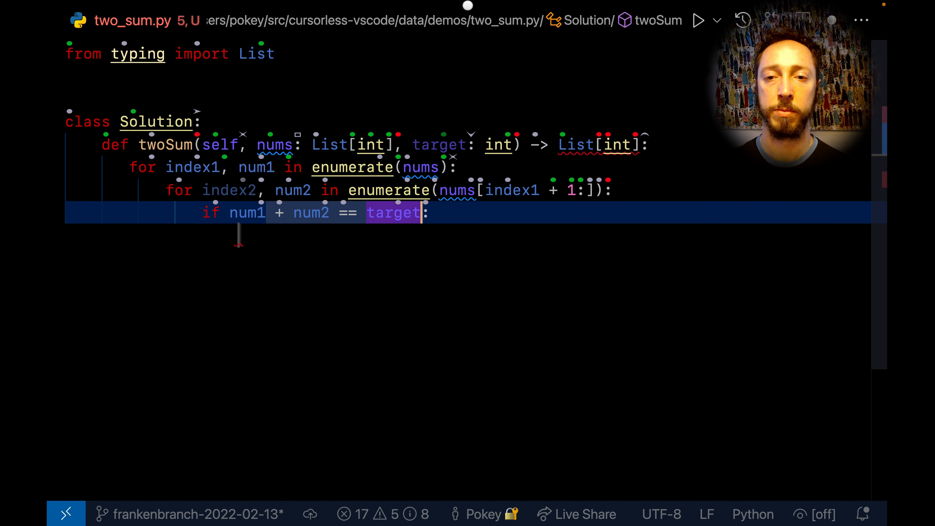
type("return [index1, index2]")
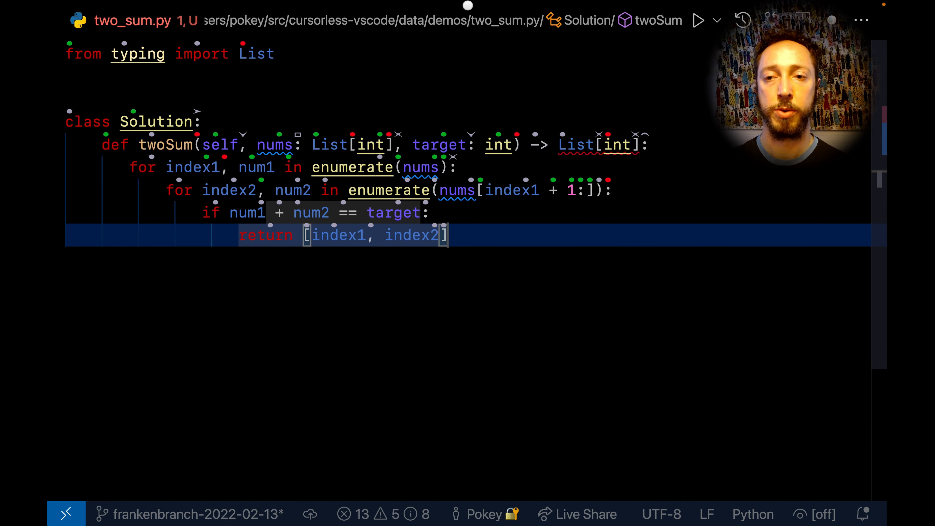